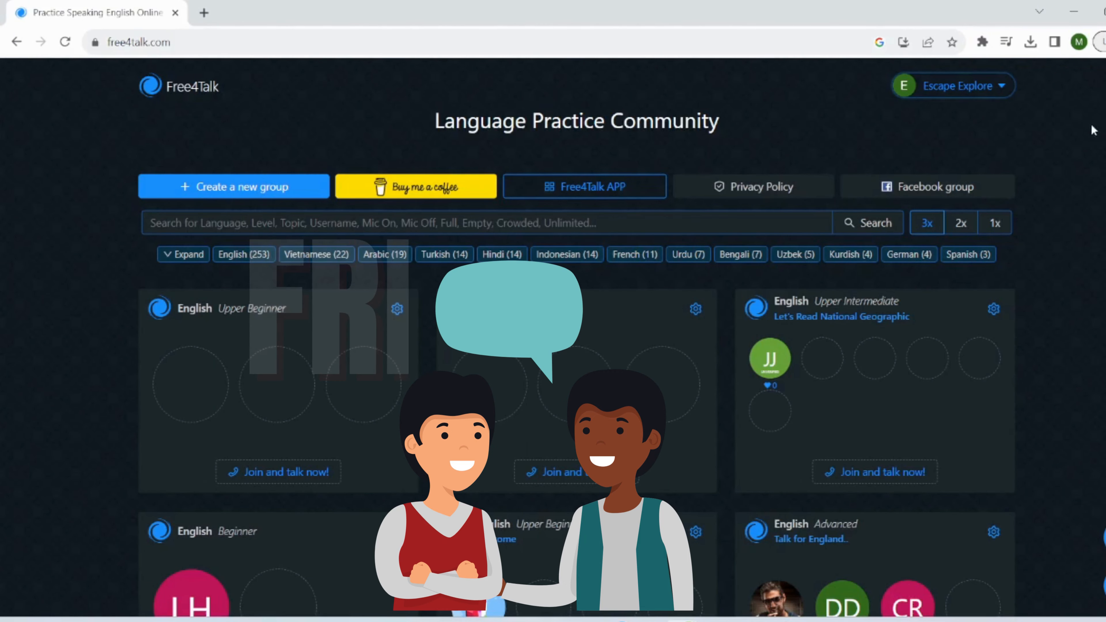
Mute the microphone in the National Geographic room, then switch to the incognito signed-out room list
{"action": "scroll", "scroll_direction": "down", "scroll_amount": 3}
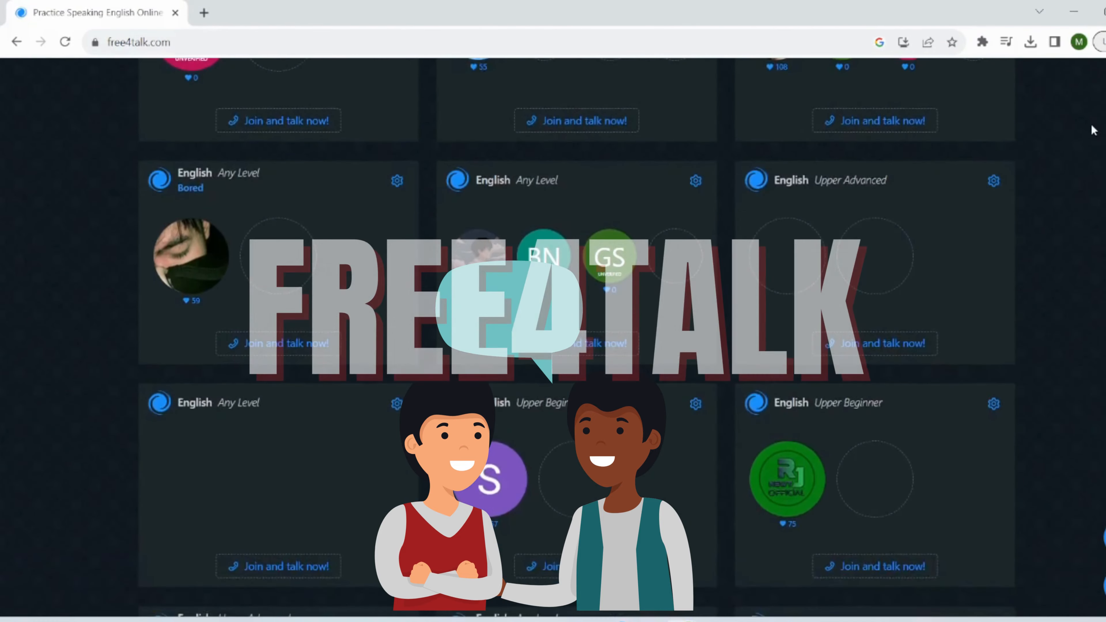
{"action": "scroll", "scroll_direction": "down", "scroll_amount": 3}
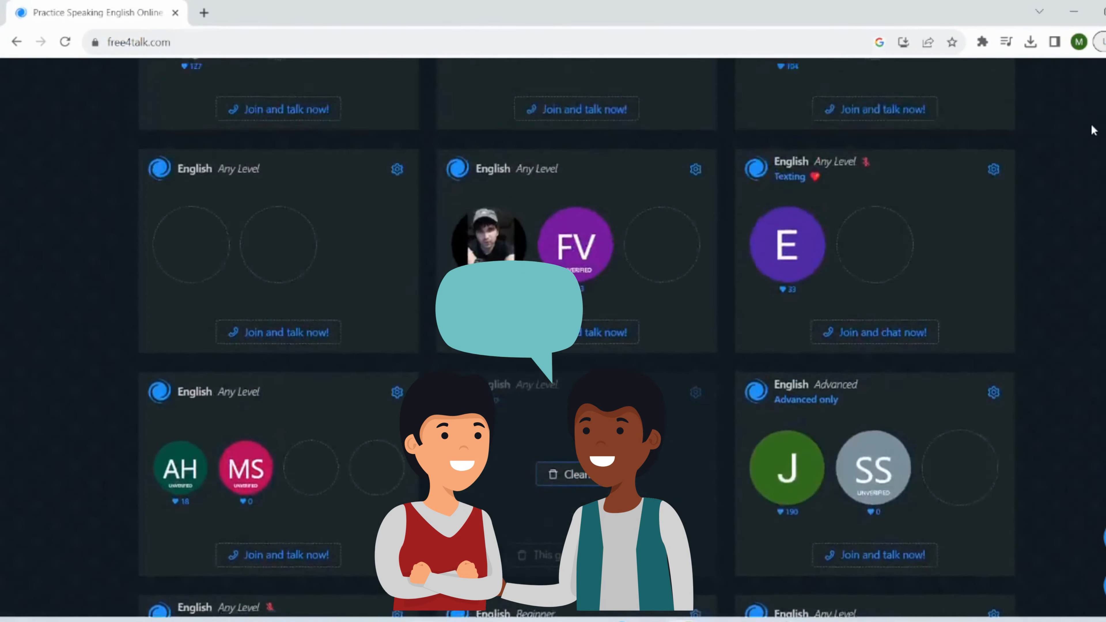
{"action": "scroll", "scroll_direction": "up", "scroll_amount": 3}
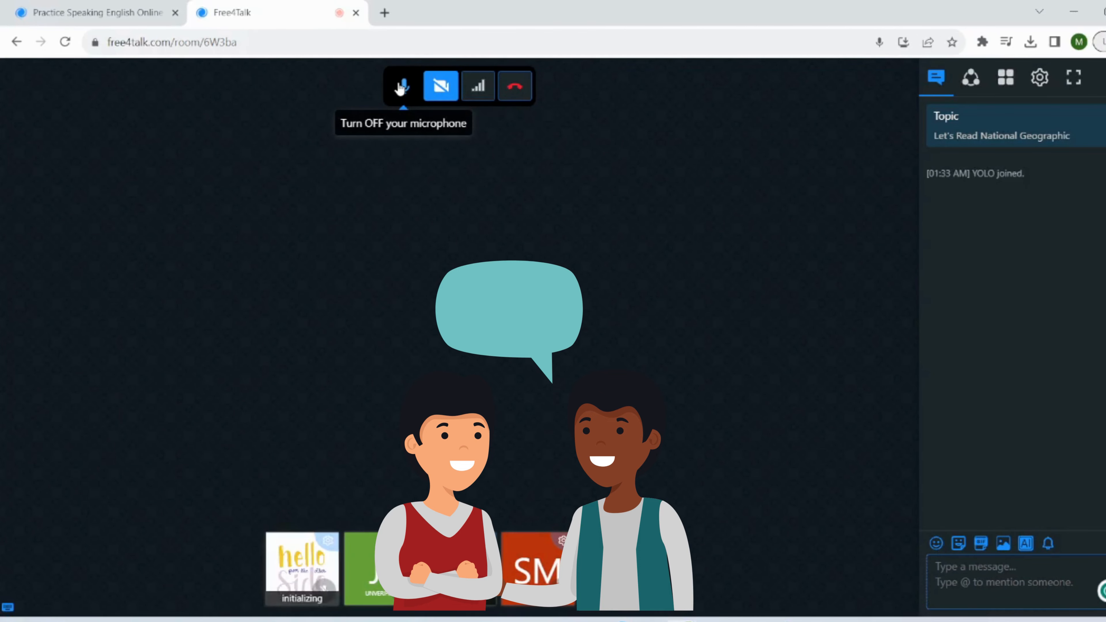
{"action": "left_click", "coordinate": [402, 86]}
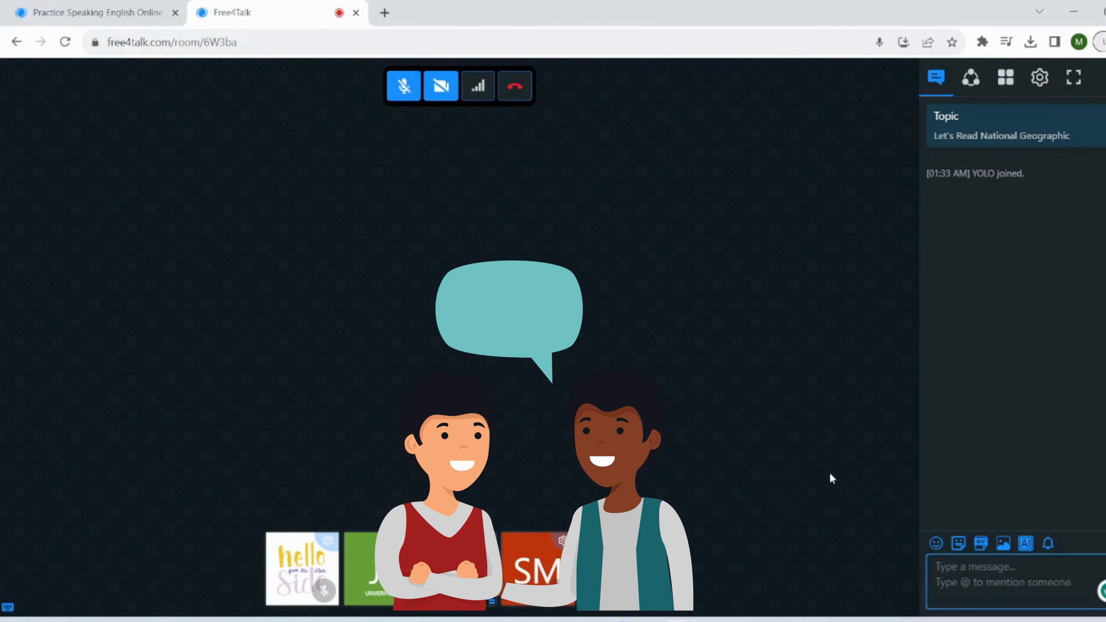
{"action": "left_click", "coordinate": [355, 13]}
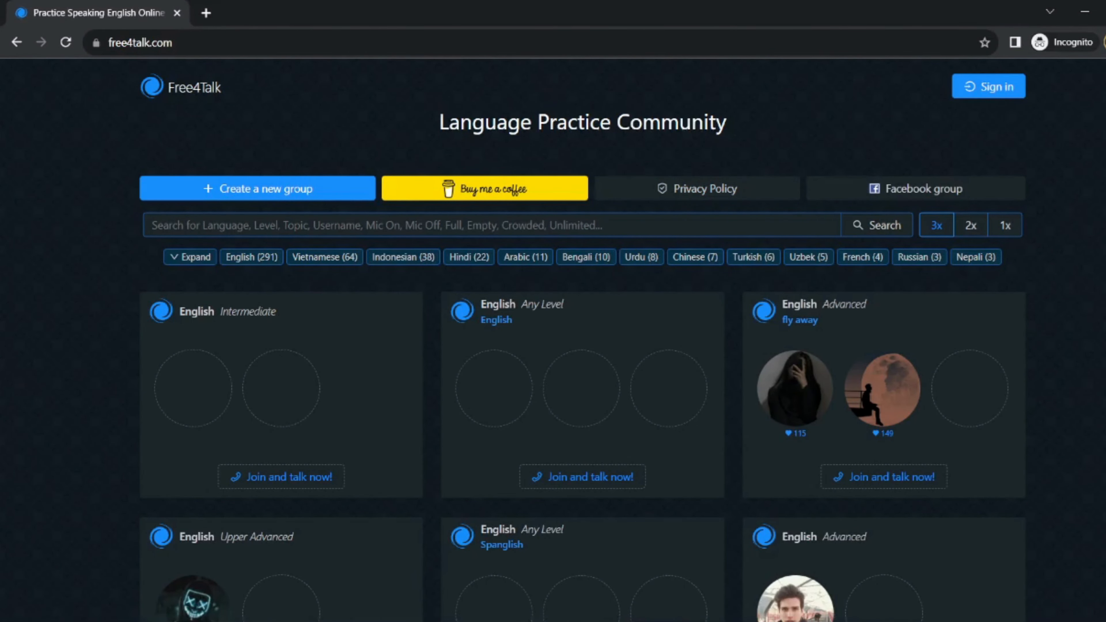
Browse down and back up through the signed-out list of language rooms
{"action": "scroll", "scroll_direction": "down", "scroll_amount": 3}
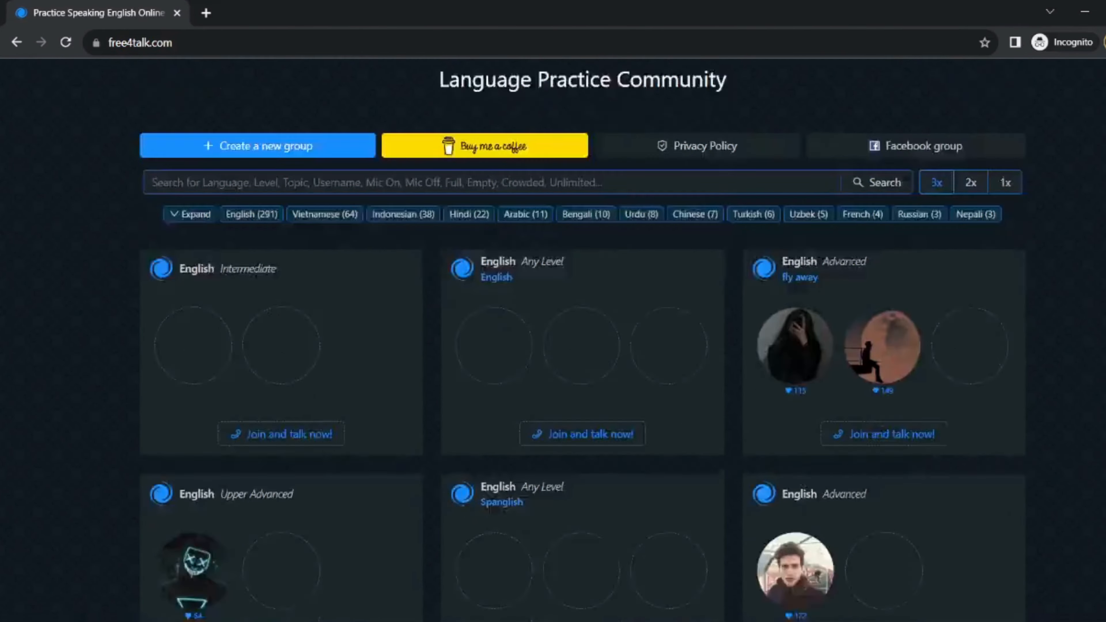
{"action": "scroll", "scroll_direction": "down", "scroll_amount": 3}
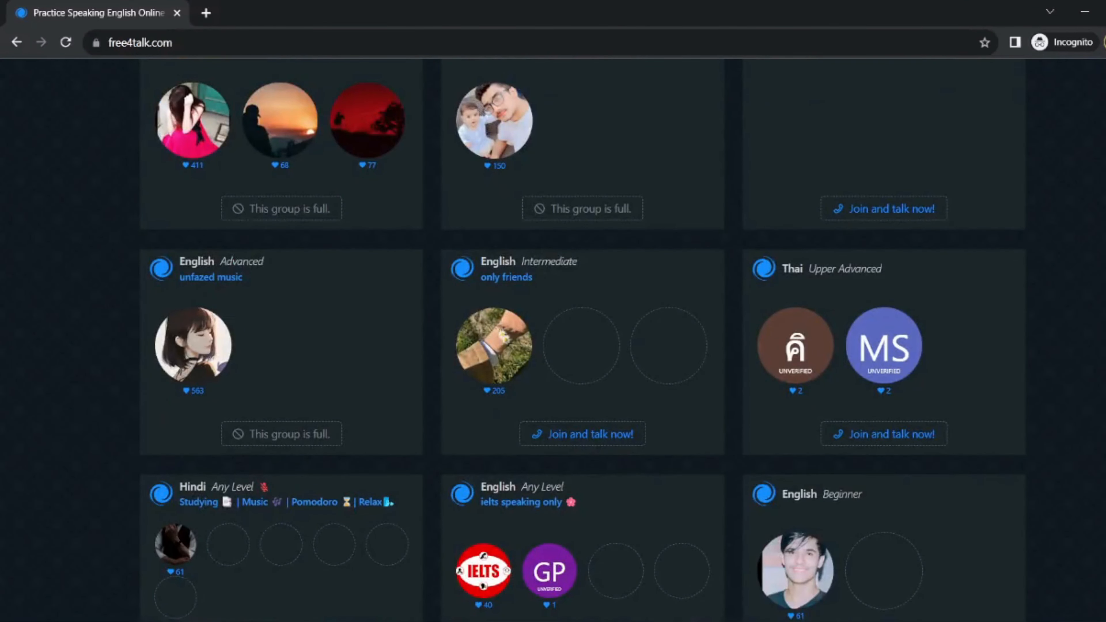
{"action": "scroll", "scroll_direction": "down", "scroll_amount": 3}
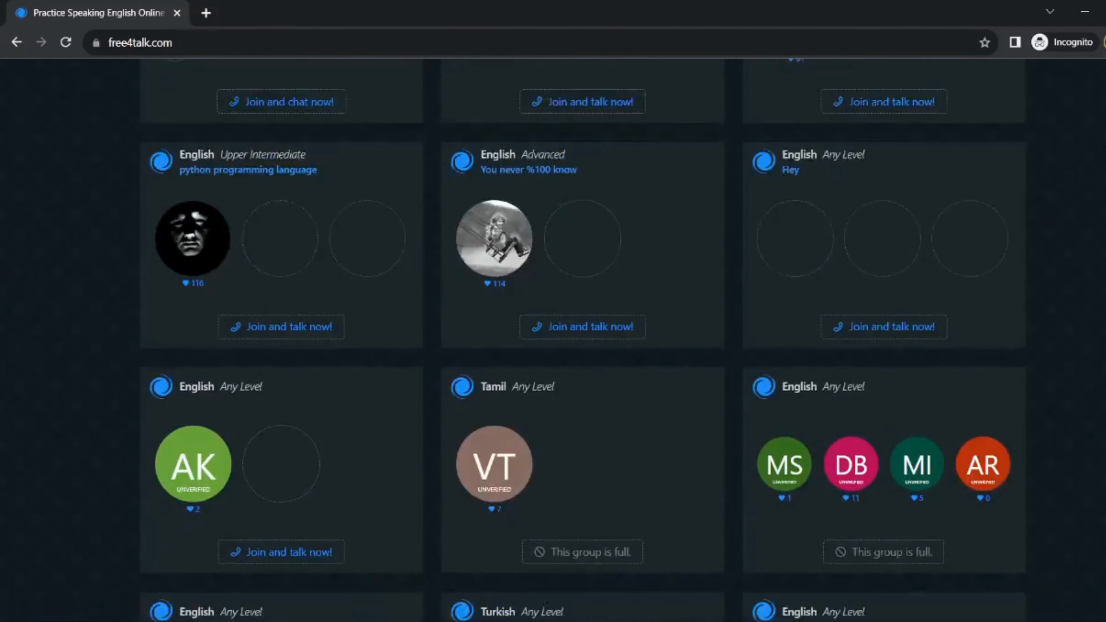
{"action": "scroll", "scroll_direction": "down", "scroll_amount": 3}
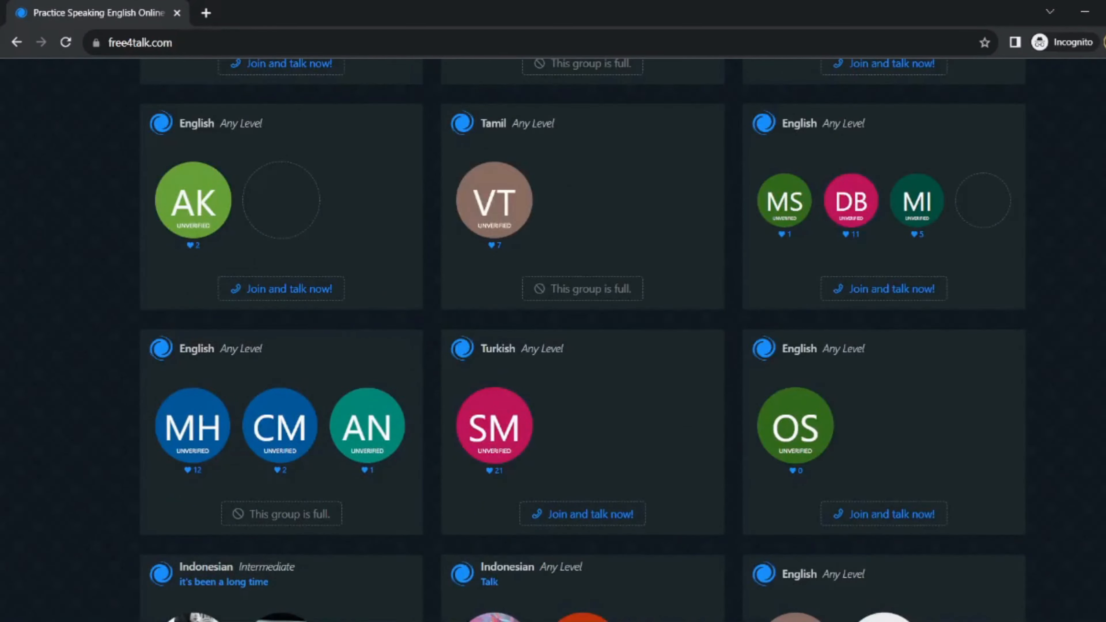
{"action": "scroll", "scroll_direction": "up", "scroll_amount": 3}
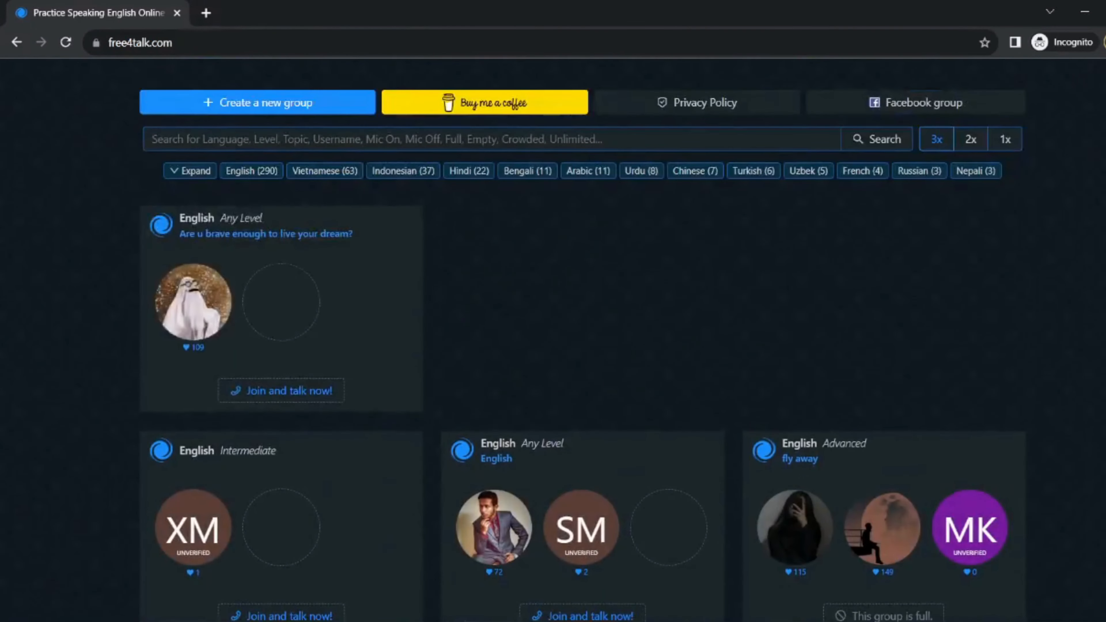
{"action": "scroll", "scroll_direction": "up", "scroll_amount": 3}
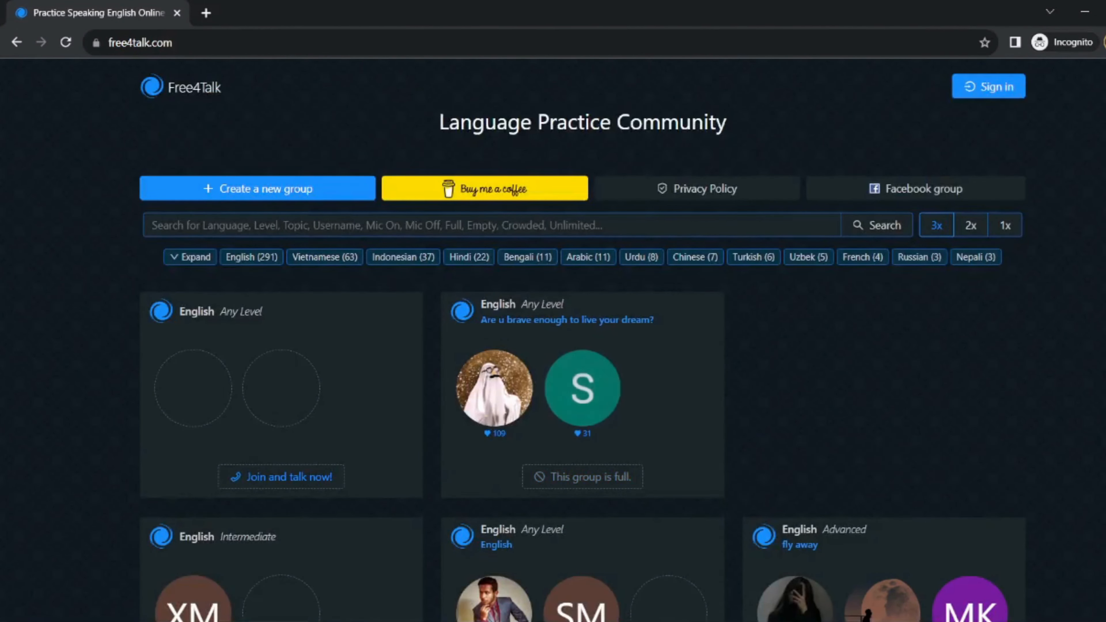
Start Google sign-in from the Sign in button, then dismiss the Google popup
{"action": "left_click", "coordinate": [987, 85]}
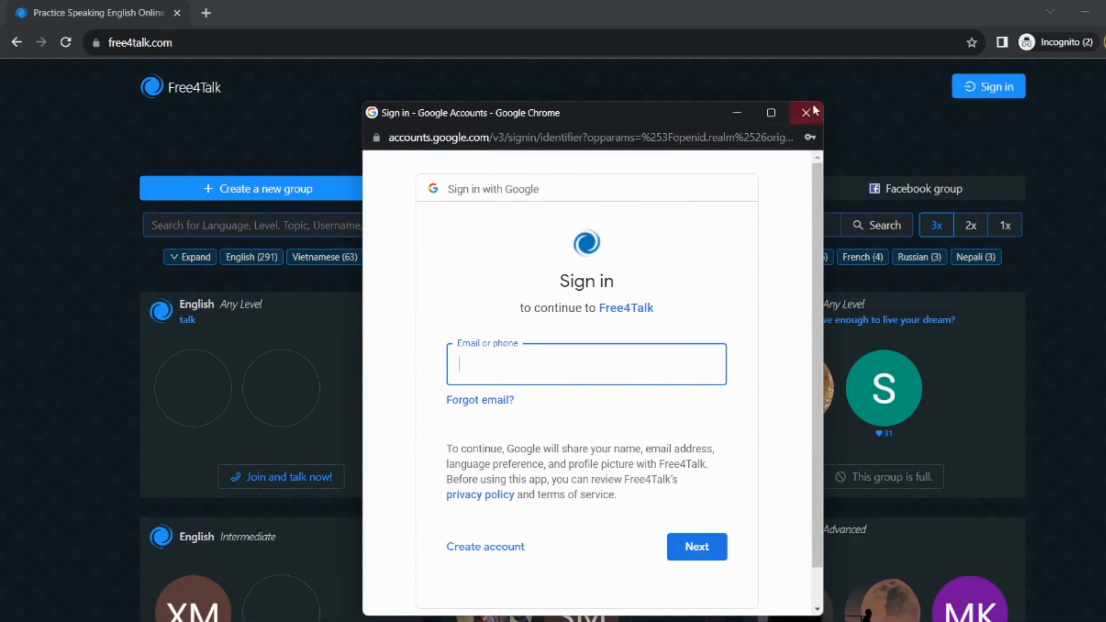
{"action": "left_click", "coordinate": [807, 113]}
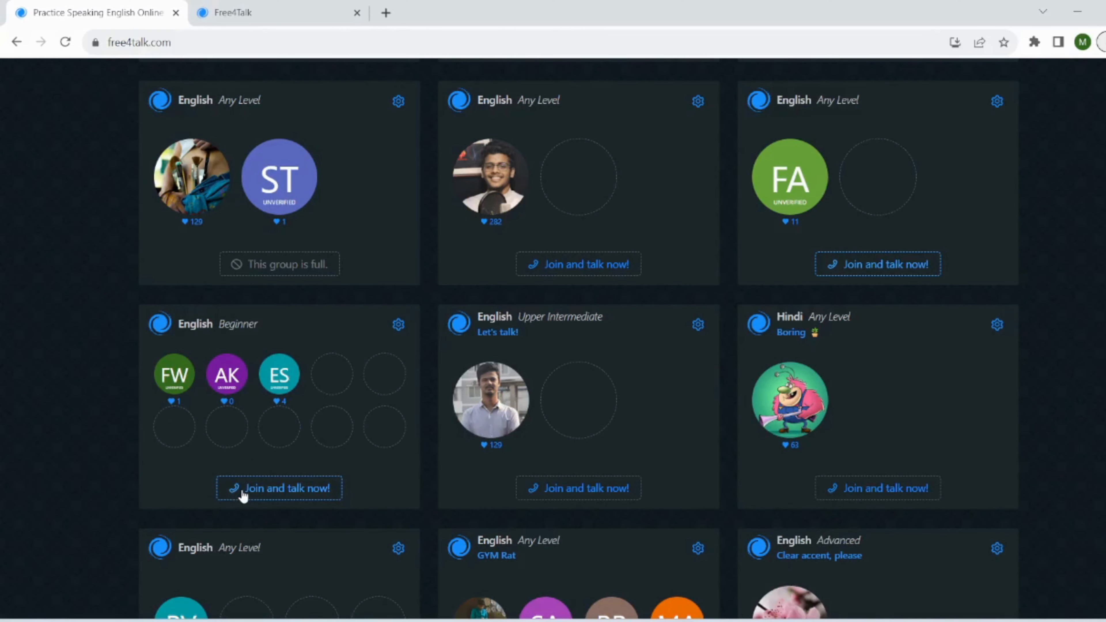
Join the English Beginner group via 'Join and talk now!' and enter its voice room
{"action": "left_click", "coordinate": [279, 487]}
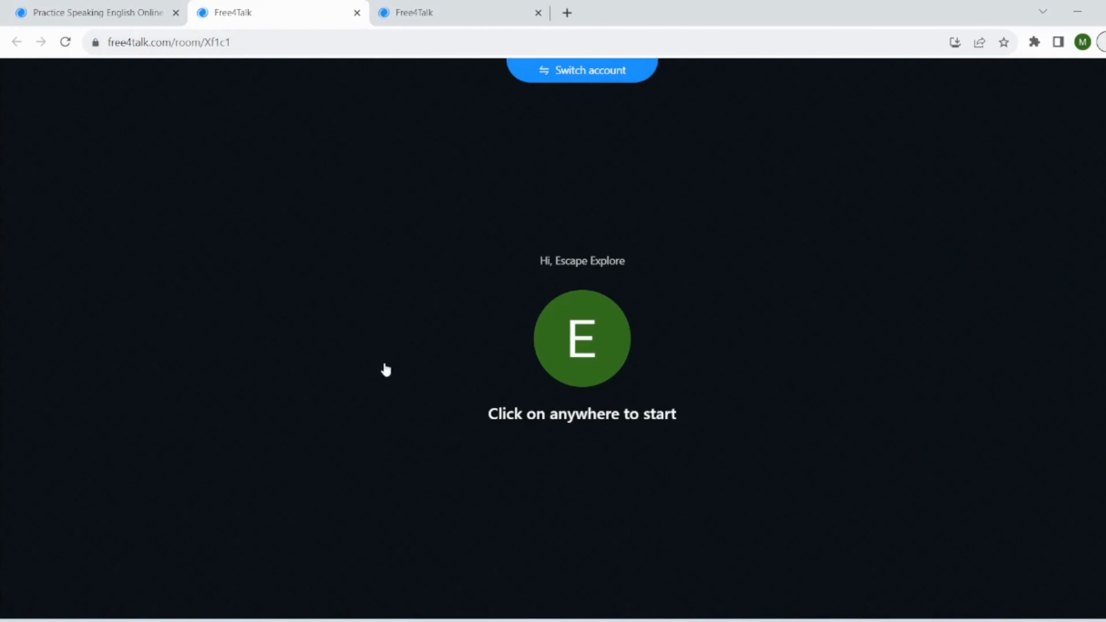
{"action": "left_click", "coordinate": [385, 370]}
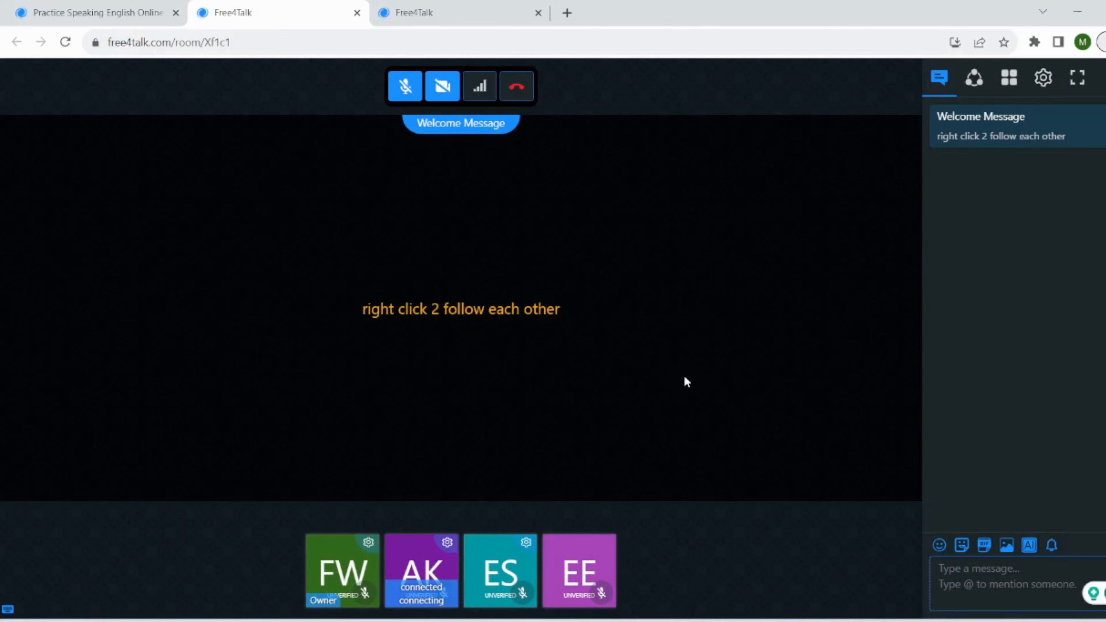
{"action": "mouse_move", "coordinate": [742, 267]}
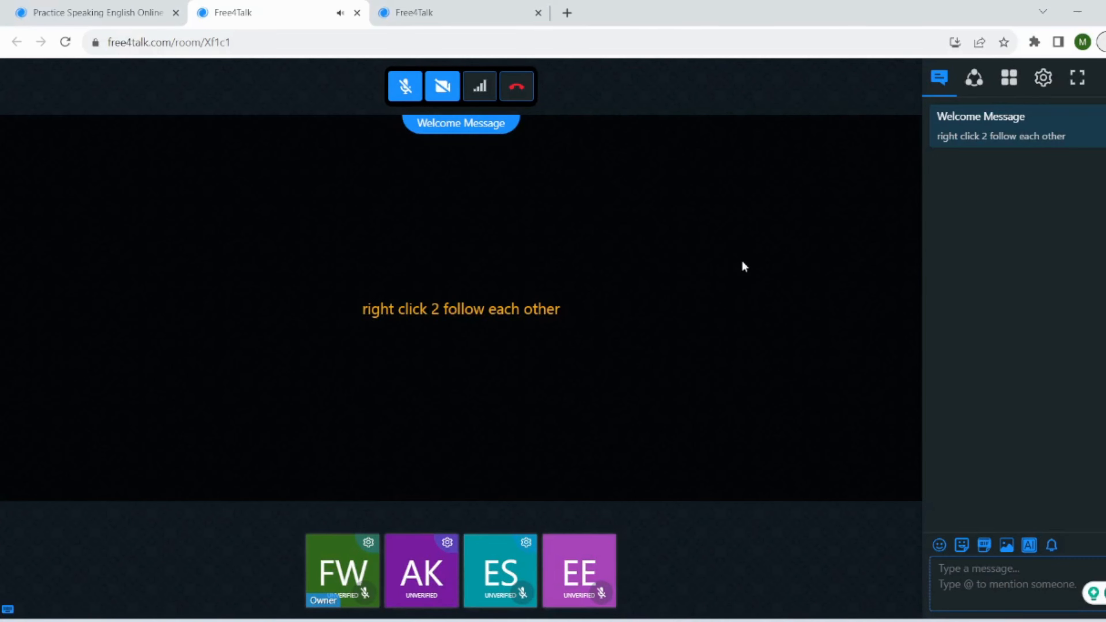
{"action": "mouse_move", "coordinate": [839, 308]}
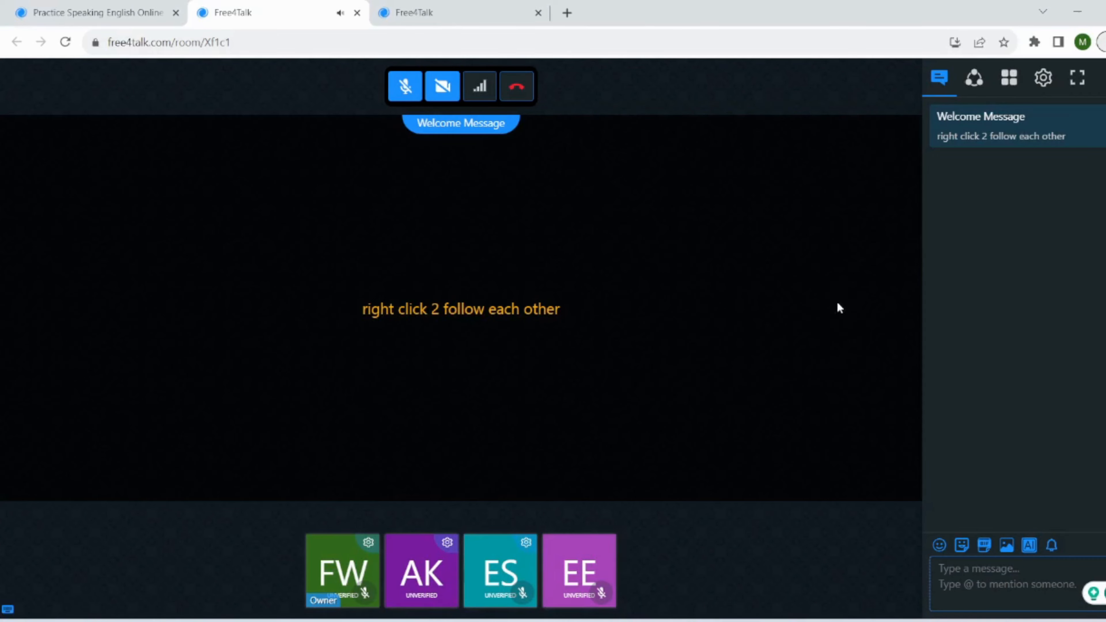
{"action": "mouse_move", "coordinate": [476, 302]}
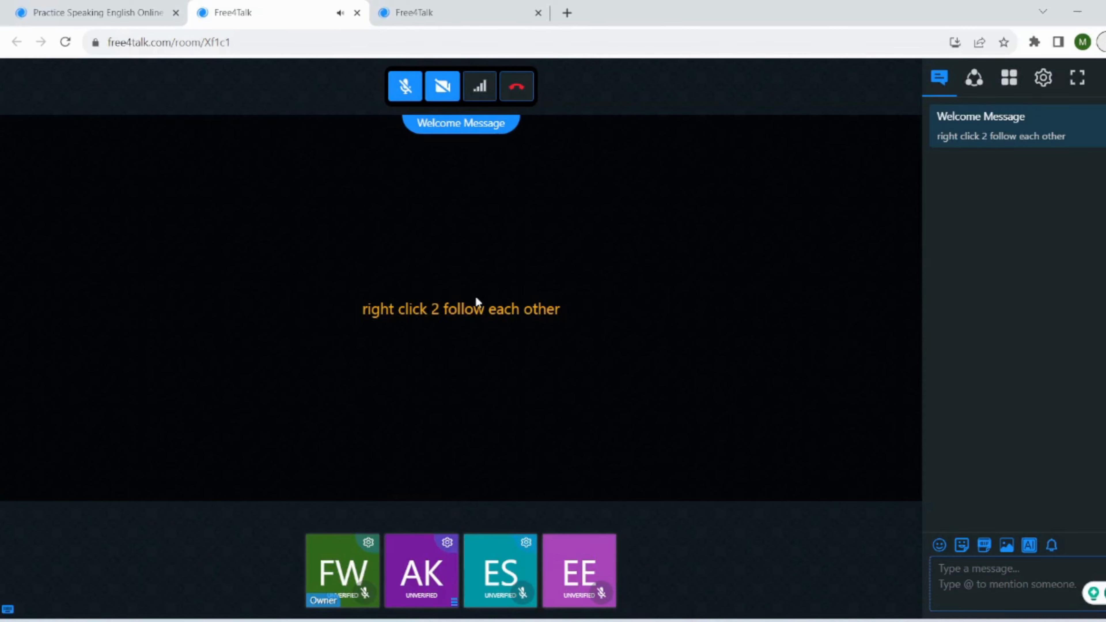
{"action": "mouse_move", "coordinate": [656, 343]}
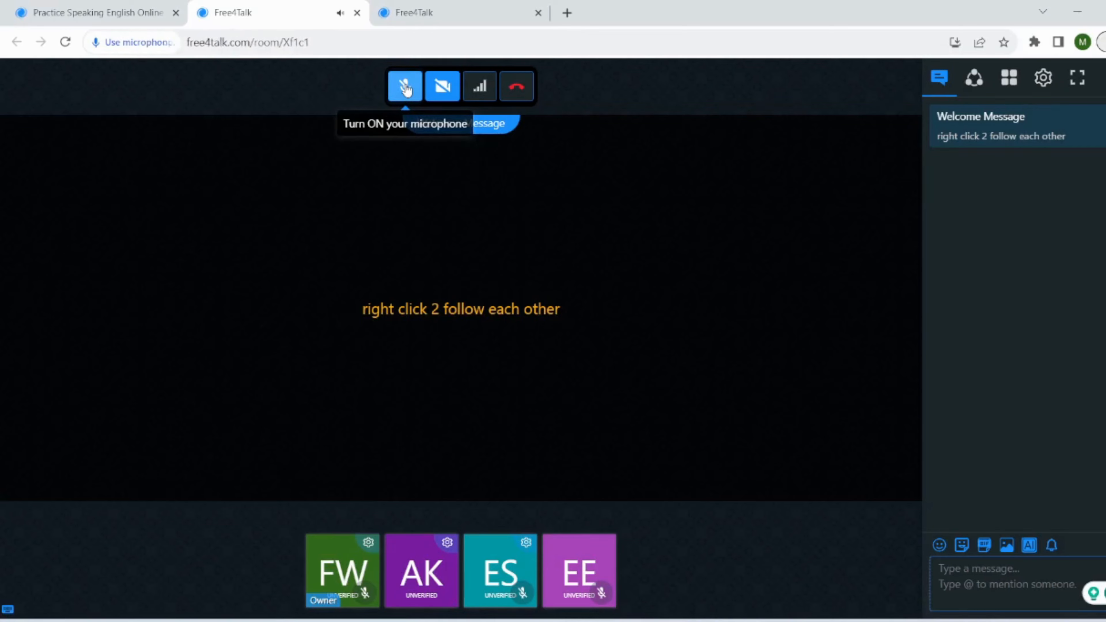
Grant browser microphone access and switch the mic on in the beginner room
{"action": "left_click", "coordinate": [404, 85]}
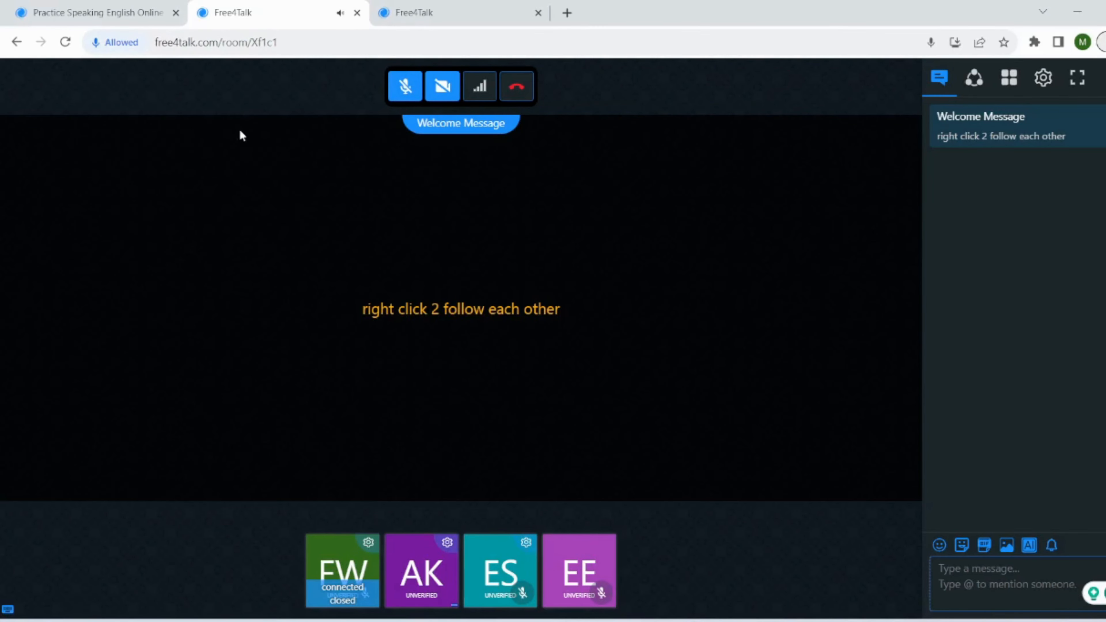
{"action": "left_click", "coordinate": [404, 86]}
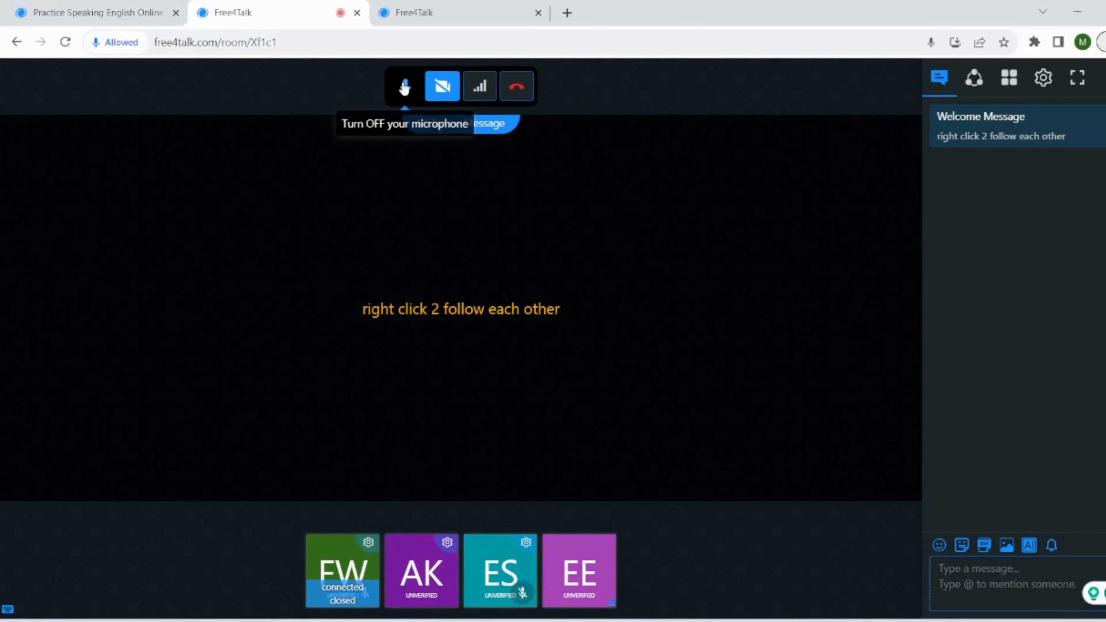
{"action": "left_click", "coordinate": [404, 86]}
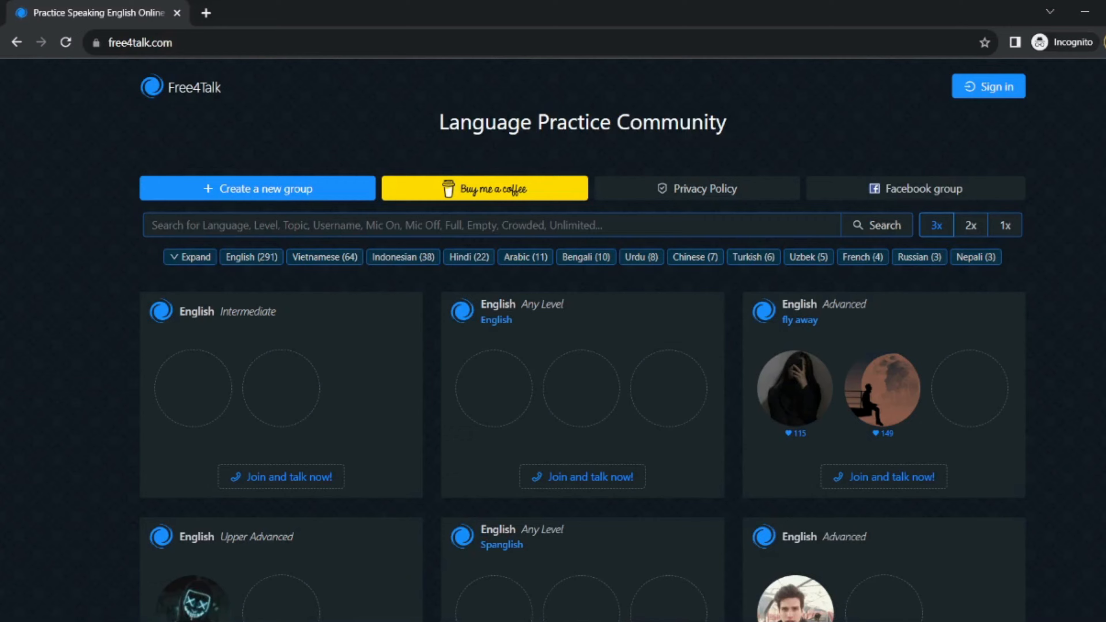
{"action": "scroll", "scroll_direction": "down", "scroll_amount": 3}
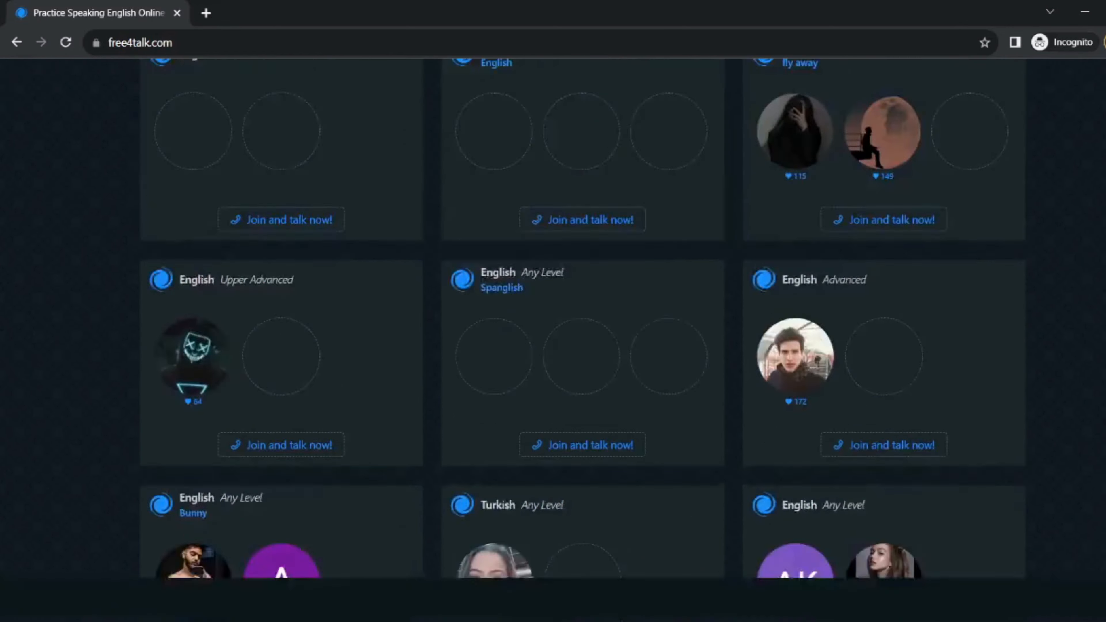
{"action": "scroll", "scroll_direction": "down", "scroll_amount": 3}
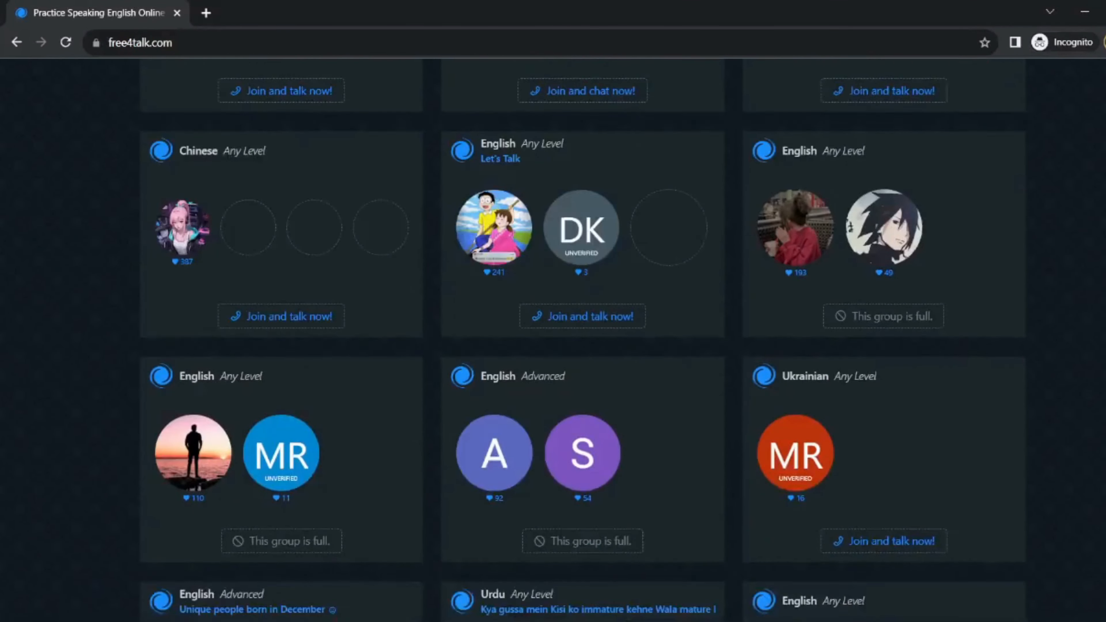
{"action": "scroll", "scroll_direction": "down", "scroll_amount": 3}
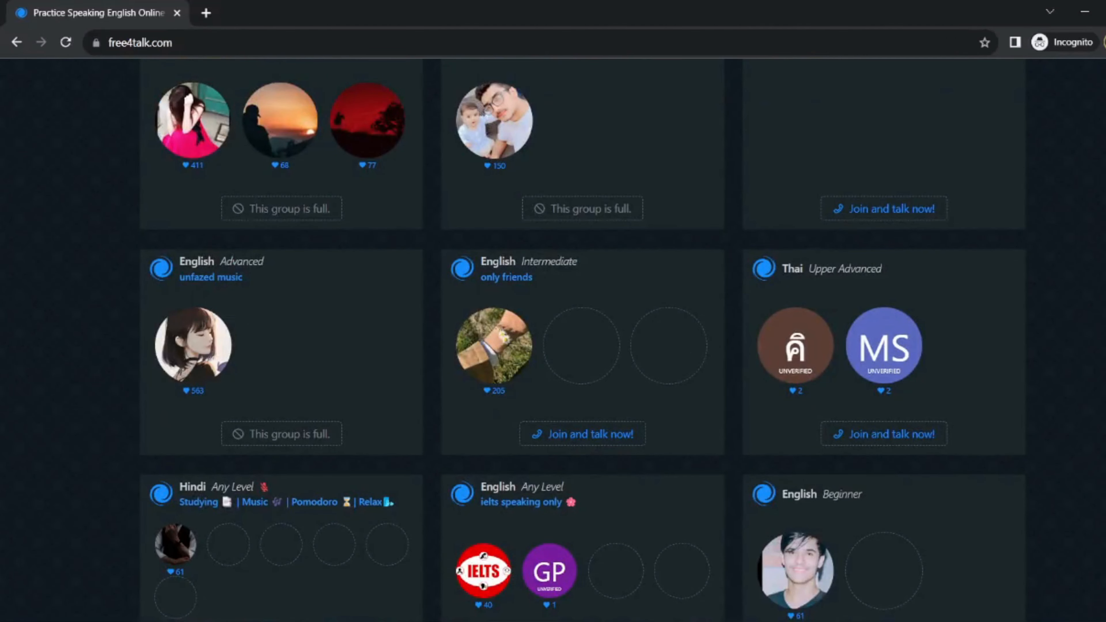
{"action": "scroll", "scroll_direction": "down", "scroll_amount": 3}
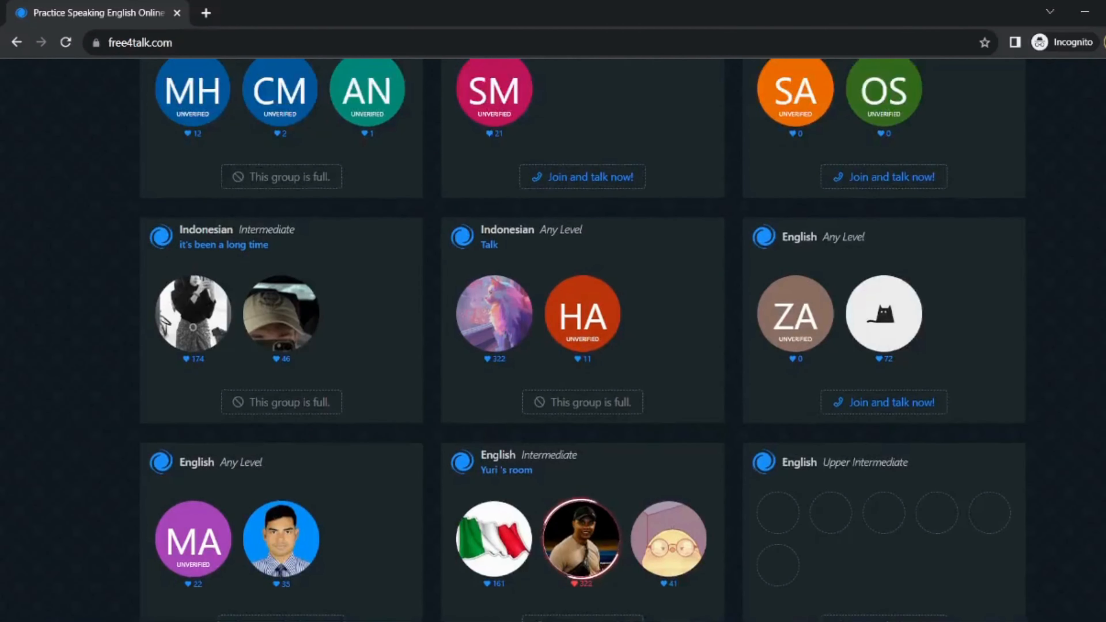
{"action": "scroll", "scroll_direction": "down", "scroll_amount": 3}
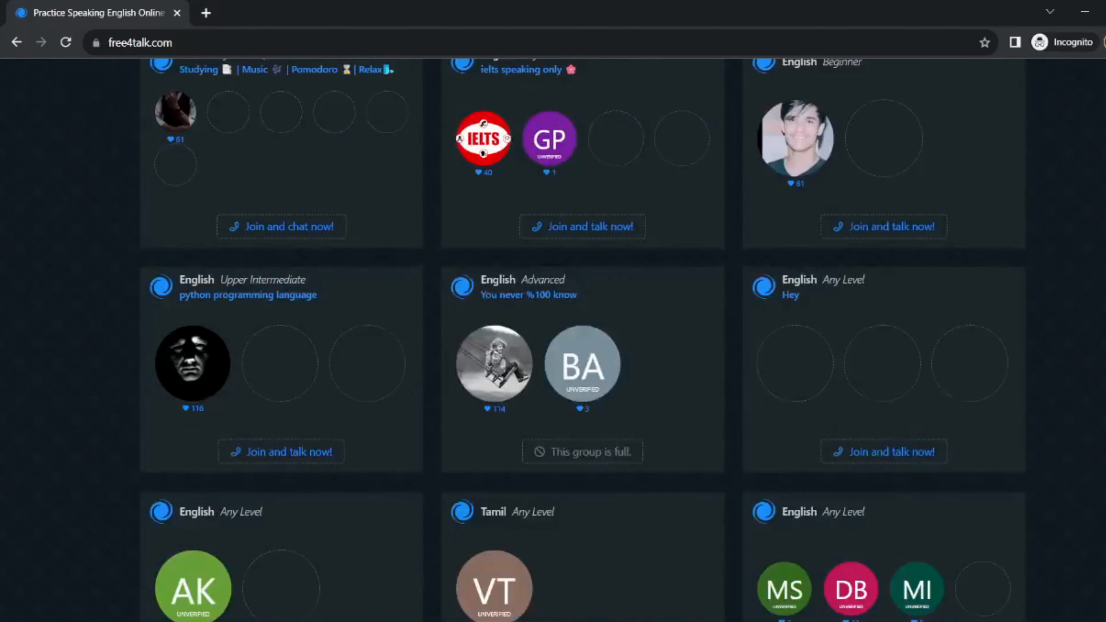
{"action": "scroll", "scroll_direction": "down", "scroll_amount": 3}
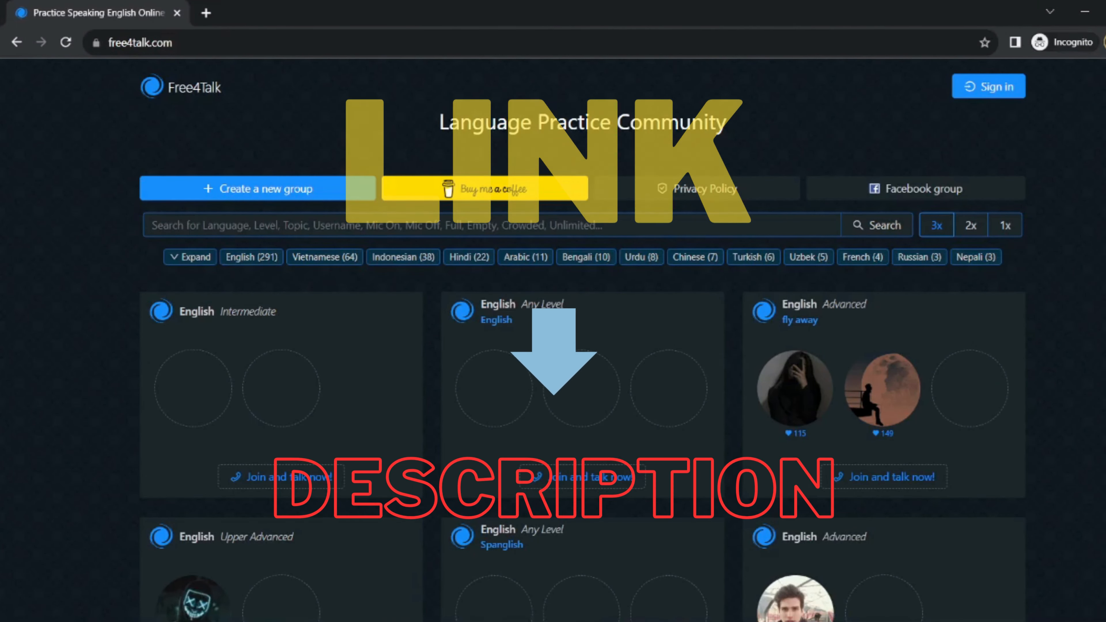
{"action": "scroll", "scroll_direction": "down", "scroll_amount": 3}
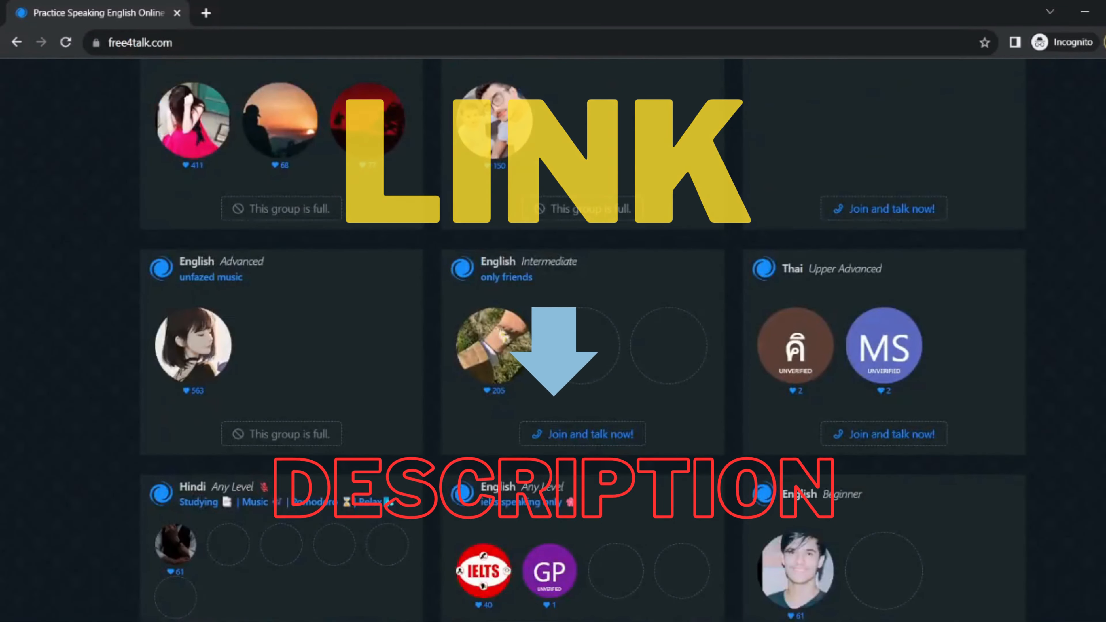